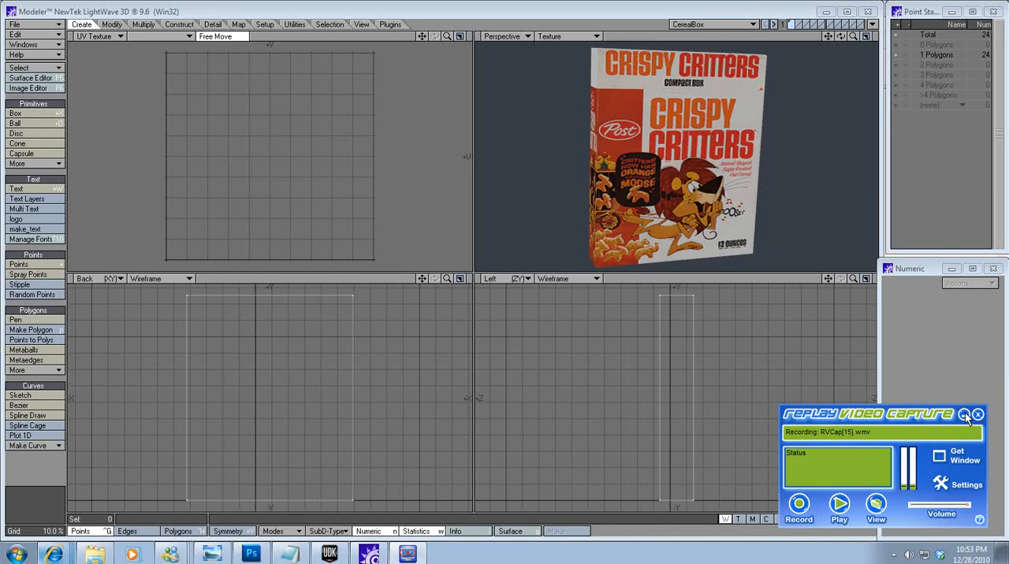
Switch from the textured CerealBox in Modeler to UDK's DM-TestMap level.
{"action": "left_click", "coordinate": [965, 414]}
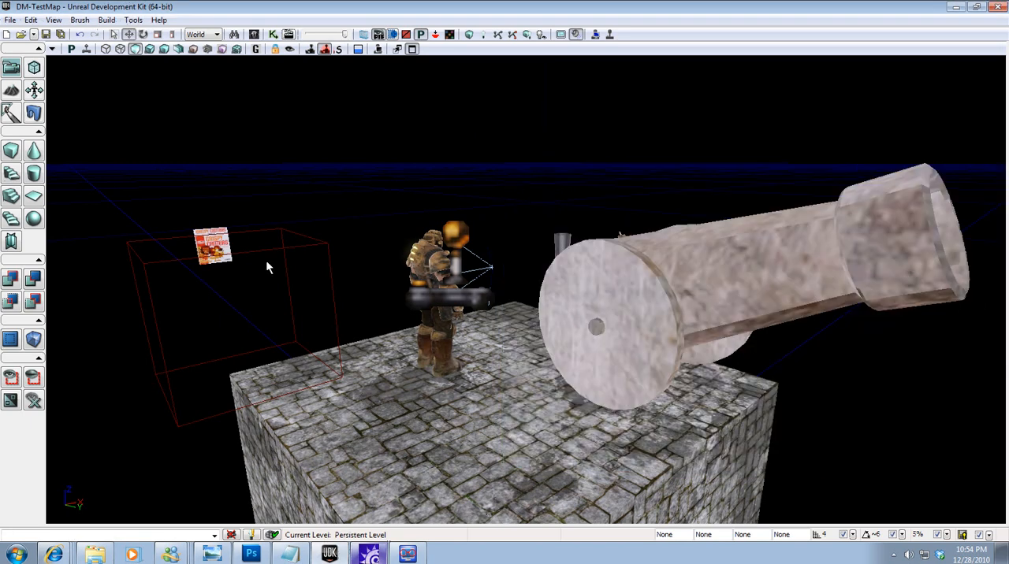
Orbit the UDK perspective view to inspect the tiny cereal box mesh.
{"action": "left_click_drag", "start_coordinate": [268, 268], "coordinate": [55, 234]}
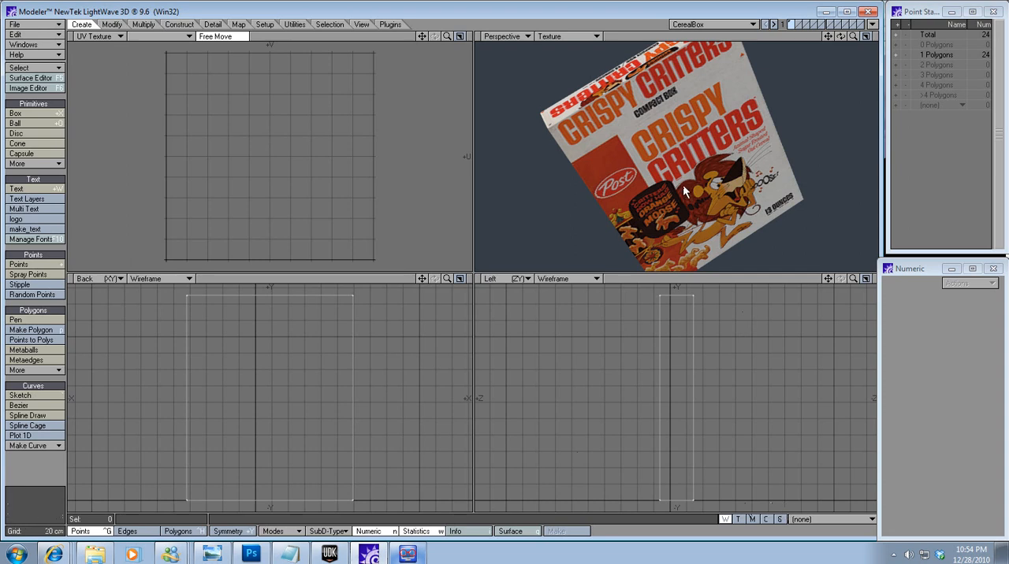
Open the Surface Editor, close LW_to_UDK_scale and switch to the other CerealBox object.
{"action": "left_click", "coordinate": [32, 77]}
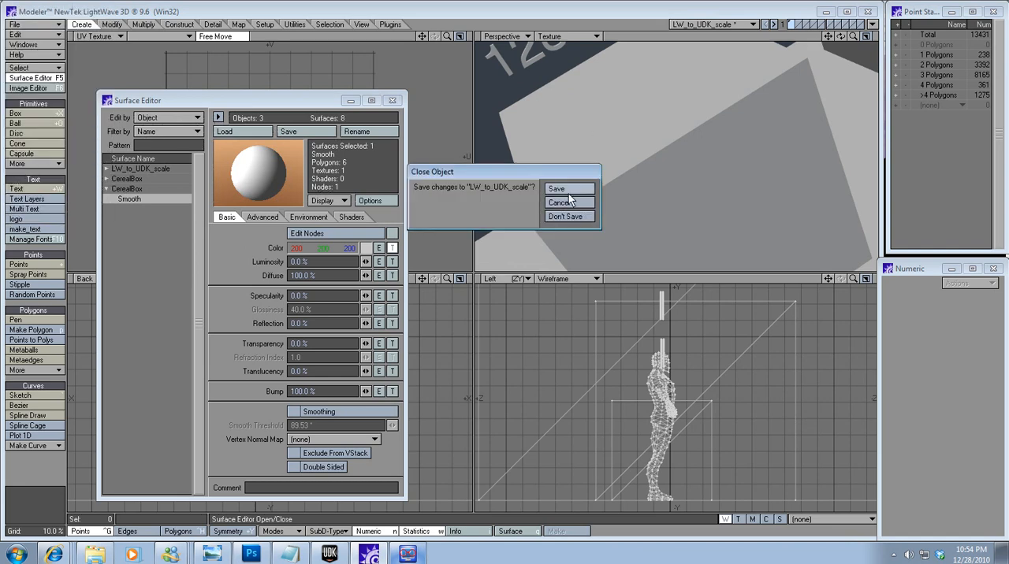
{"action": "left_click", "coordinate": [566, 216]}
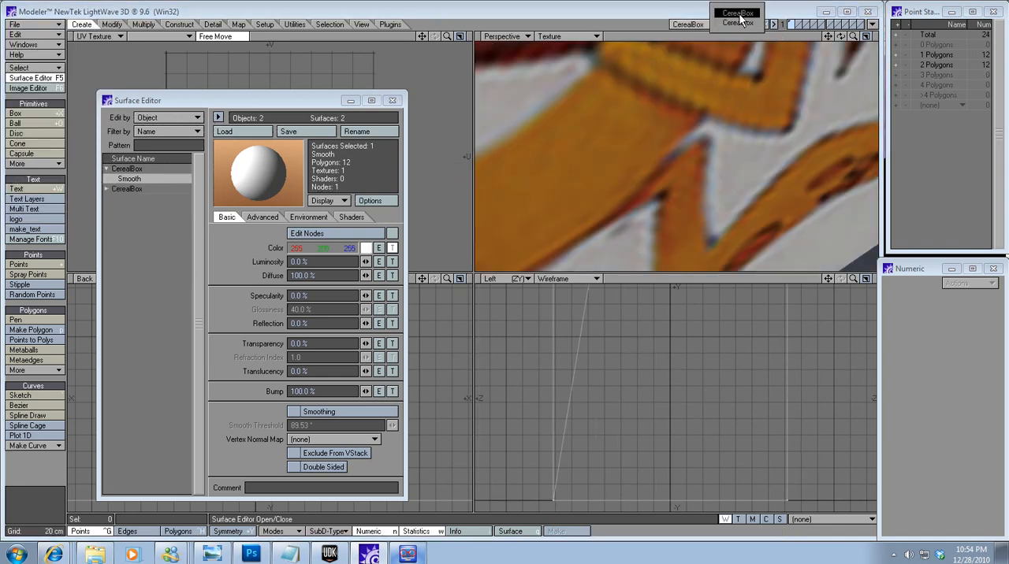
{"action": "left_click", "coordinate": [14, 24]}
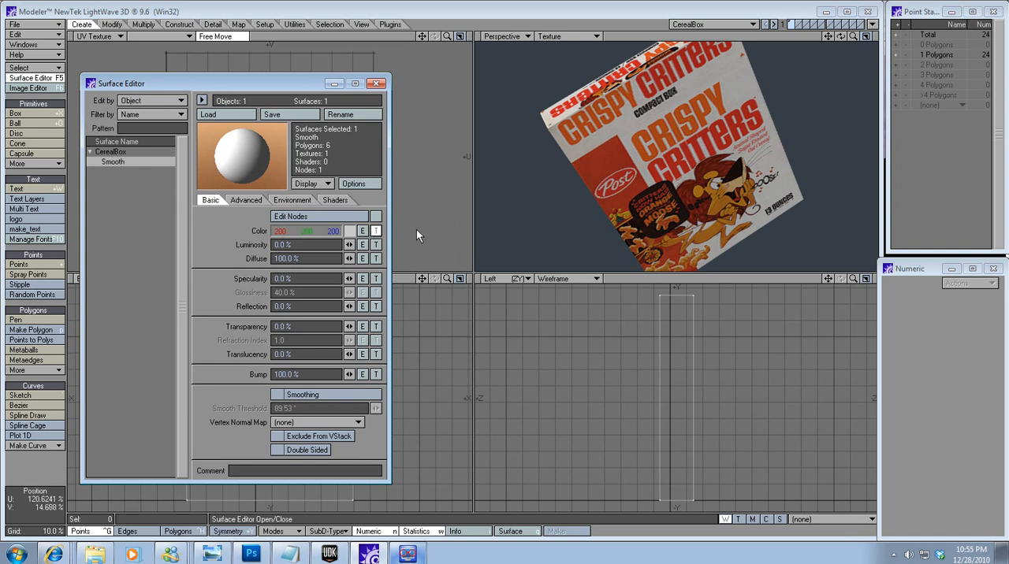
Confirm the Smooth surface colour uses Cerealtexture.tga on the Cereal UV map, then close both editors.
{"action": "left_click", "coordinate": [376, 231]}
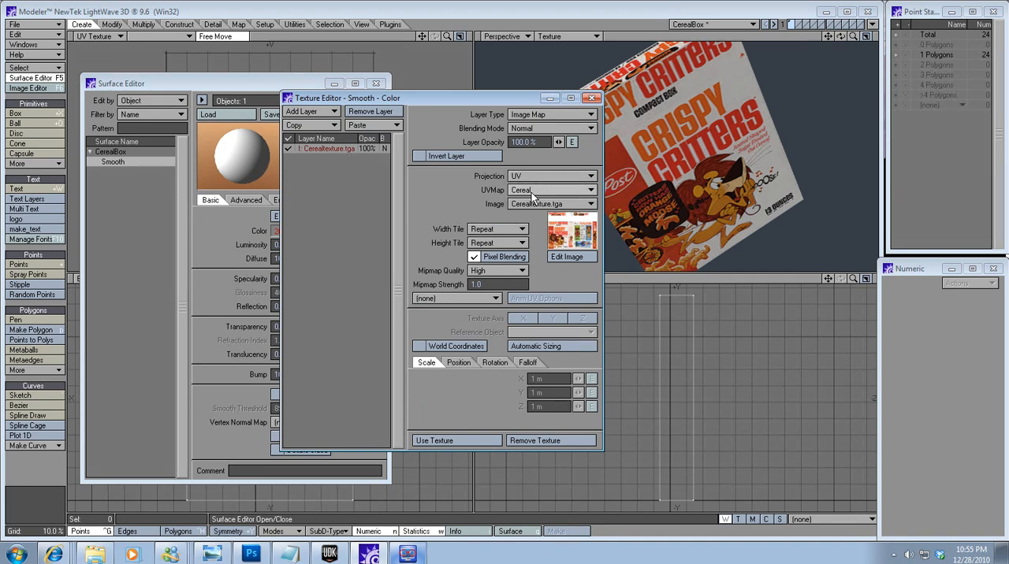
{"action": "left_click", "coordinate": [552, 190]}
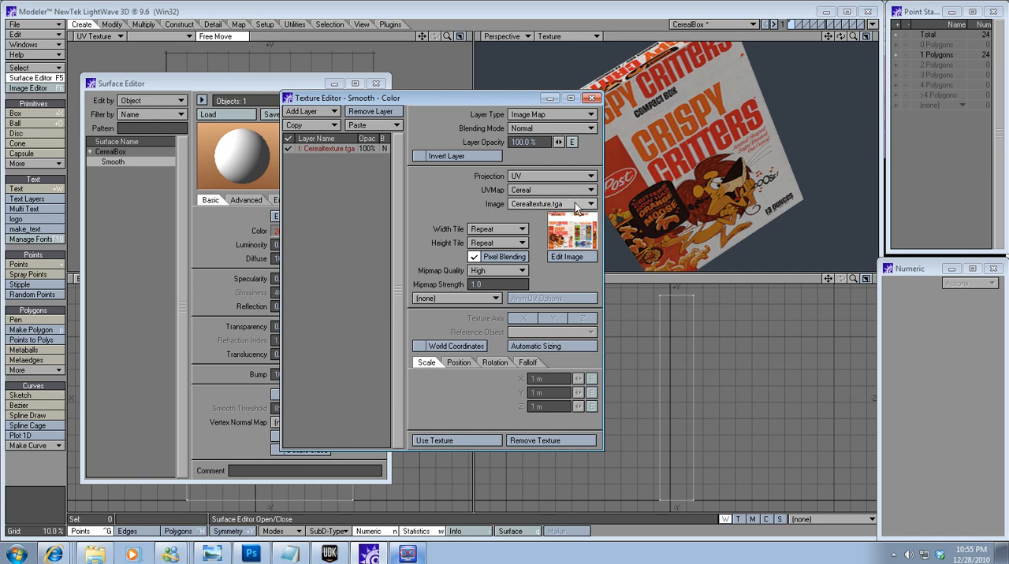
{"action": "left_click", "coordinate": [592, 98]}
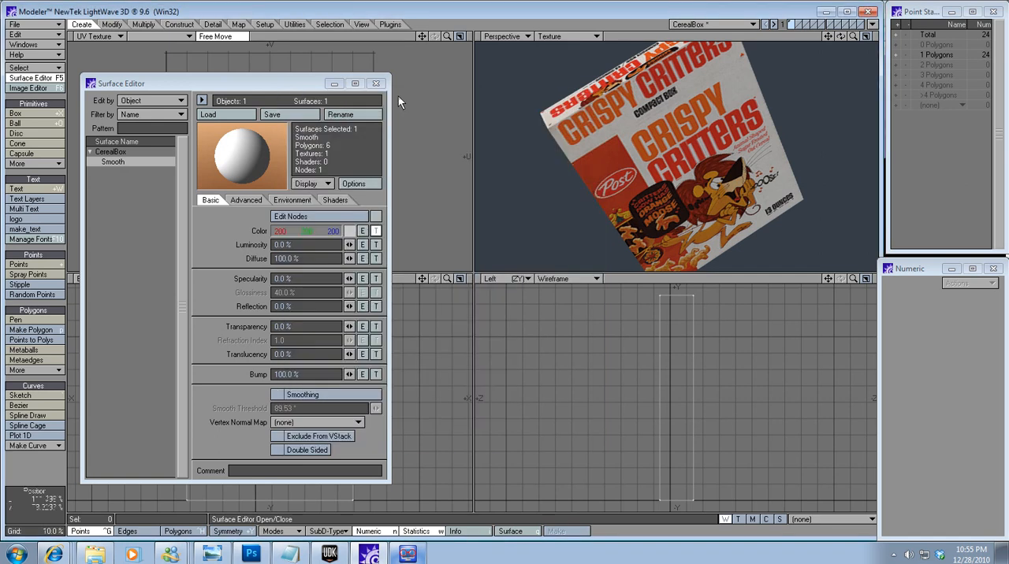
{"action": "left_click", "coordinate": [376, 83]}
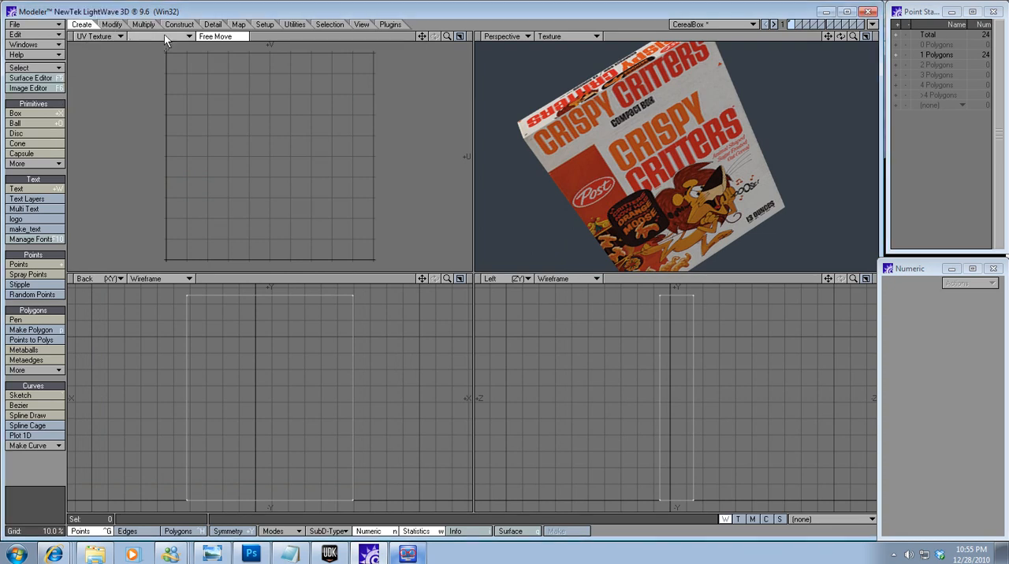
Show Cerealtexture.tga as the UV viewport background behind the box's UV layout.
{"action": "left_click", "coordinate": [189, 36]}
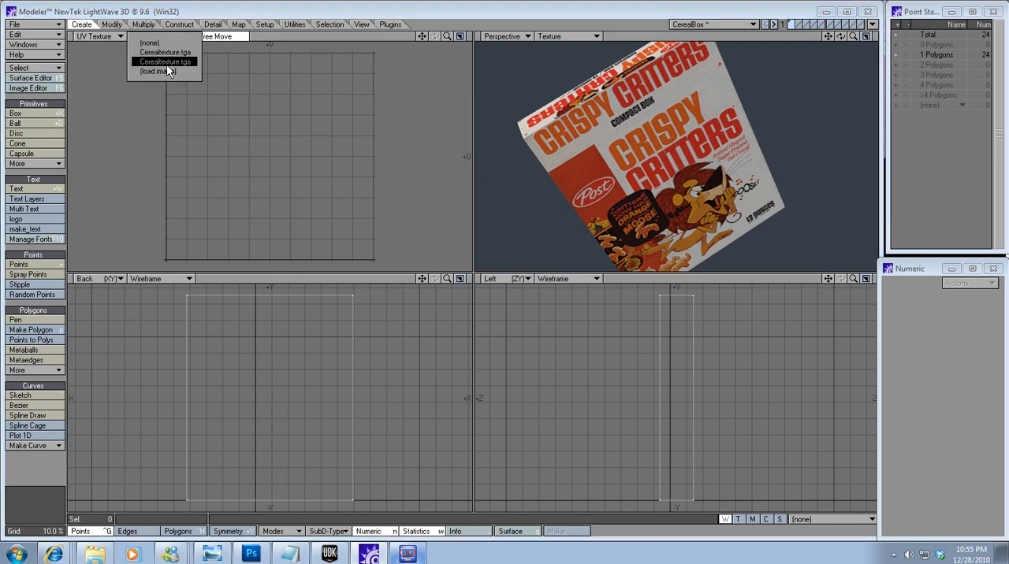
{"action": "left_click", "coordinate": [166, 61]}
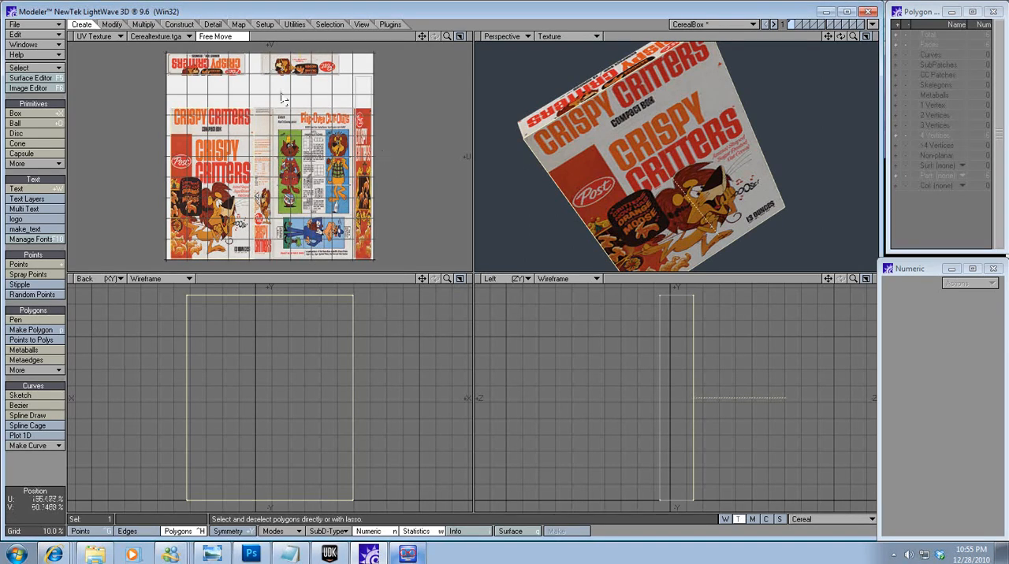
{"action": "left_click", "coordinate": [187, 37]}
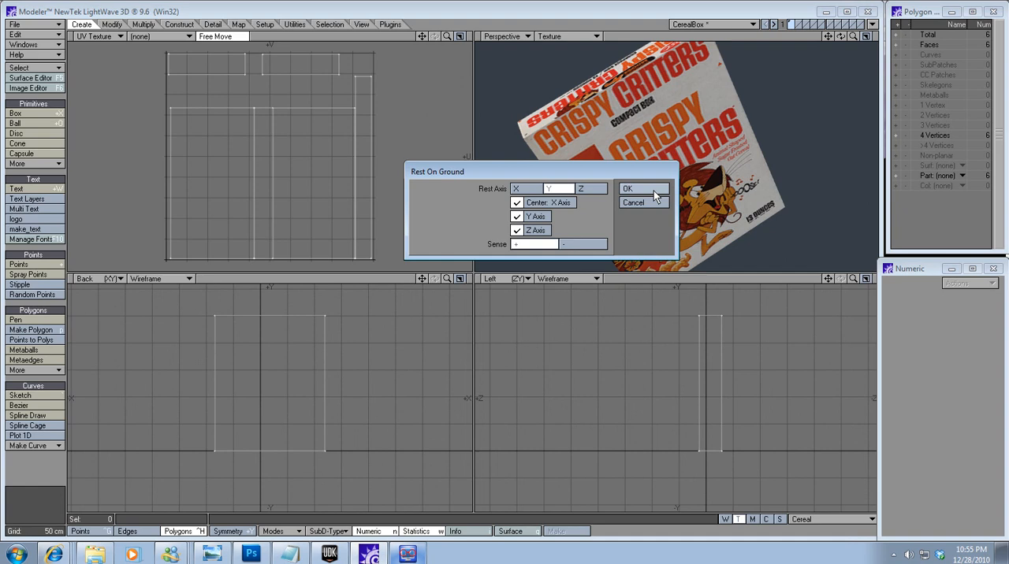
Rest the box on the ground along the Y axis and triangulate it.
{"action": "left_click", "coordinate": [628, 189]}
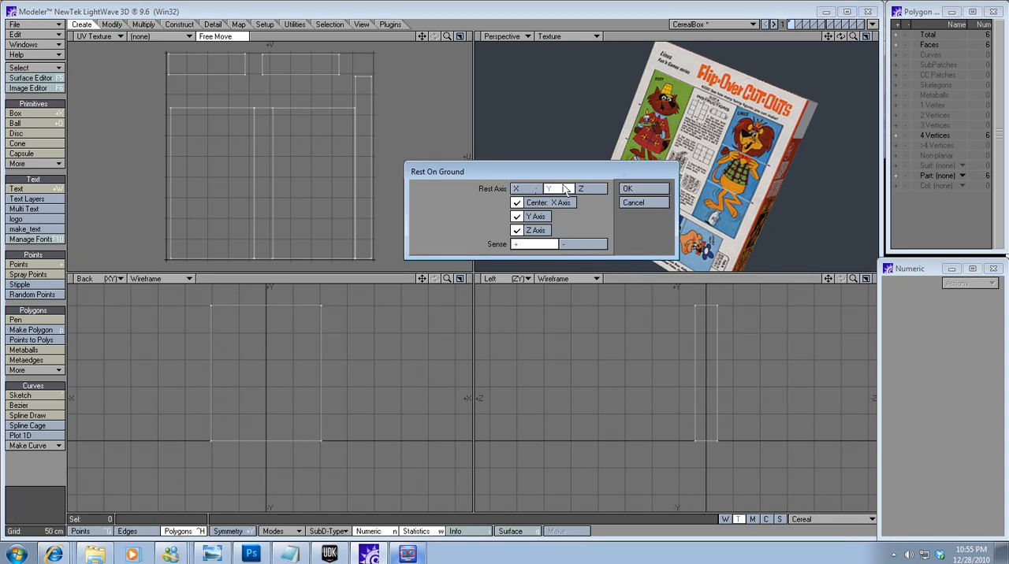
{"action": "left_click", "coordinate": [628, 188]}
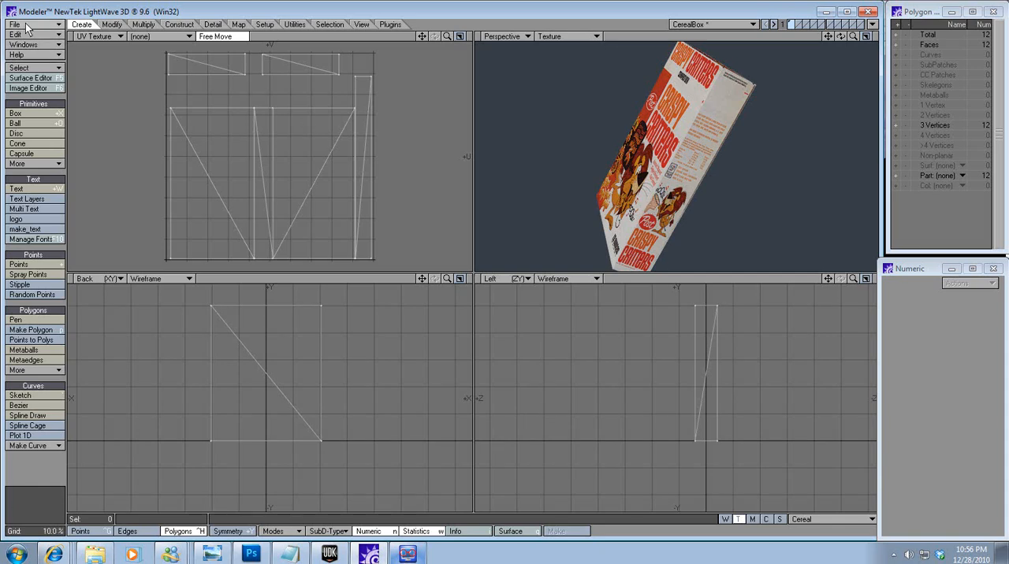
{"action": "left_click", "coordinate": [15, 24]}
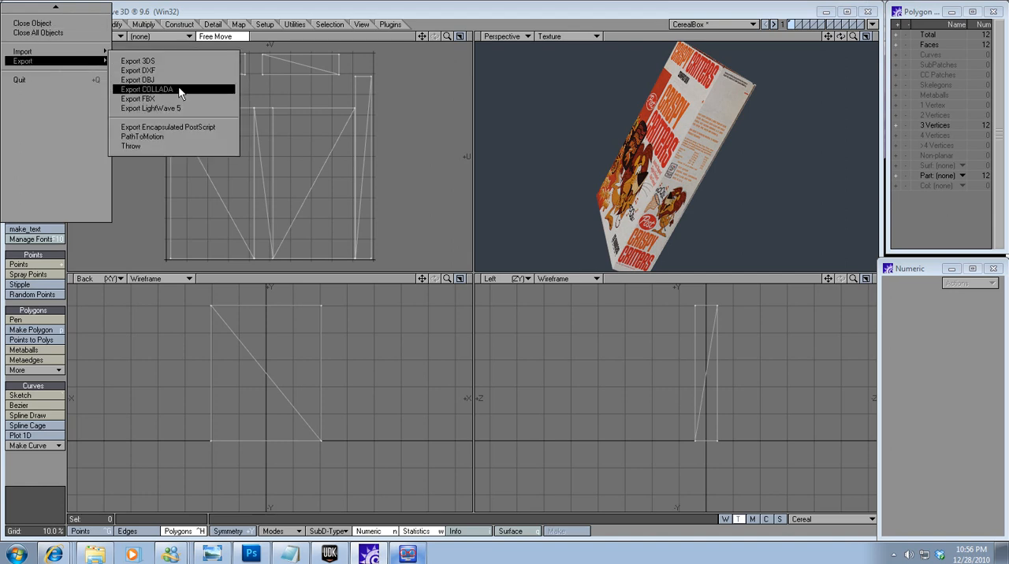
Export the box as the COLLADA file CerealBoxTut.dae.
{"action": "left_click", "coordinate": [146, 89]}
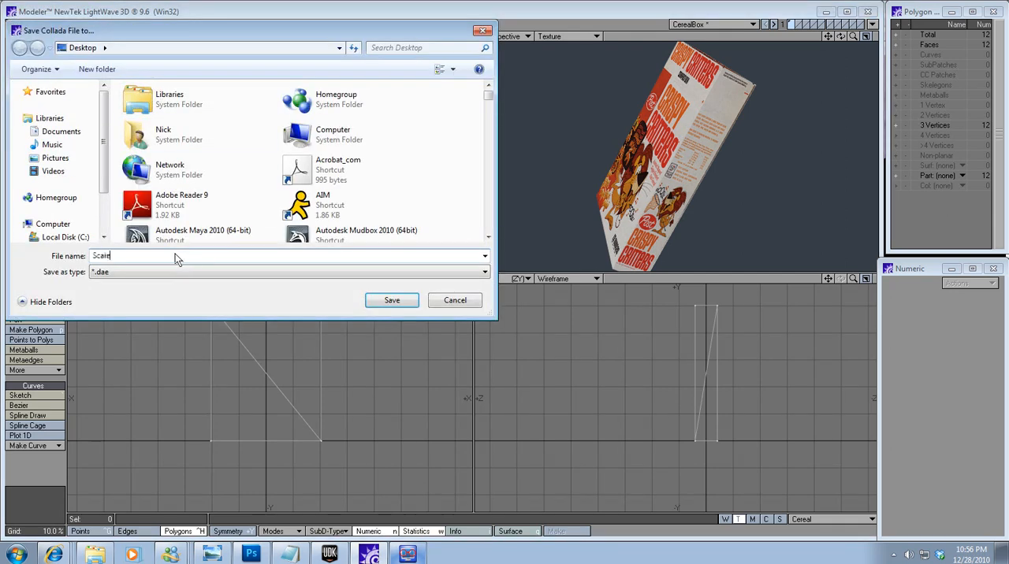
{"action": "type", "text": "CerealBoxTut"}
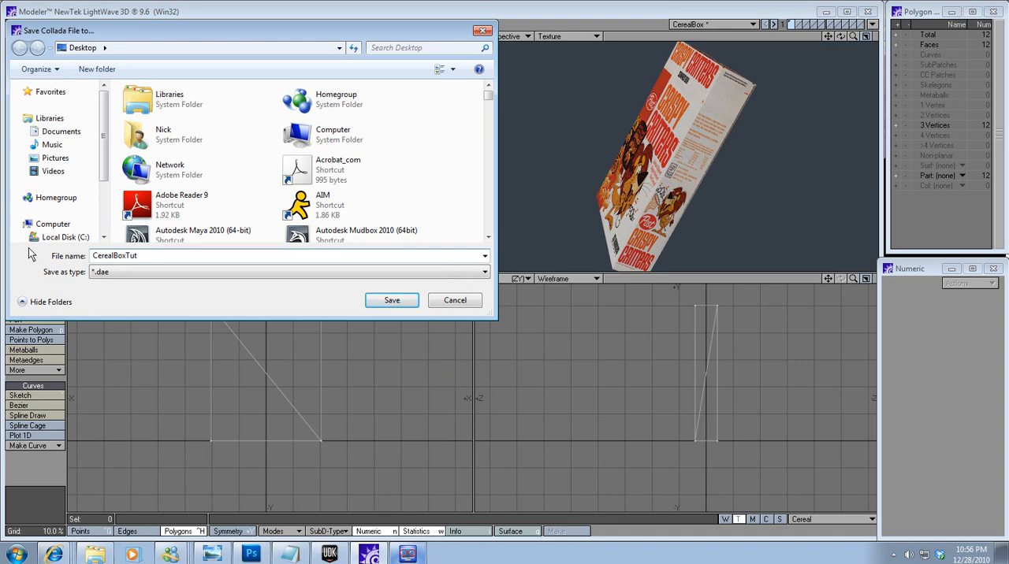
{"action": "type", "text": ".dae"}
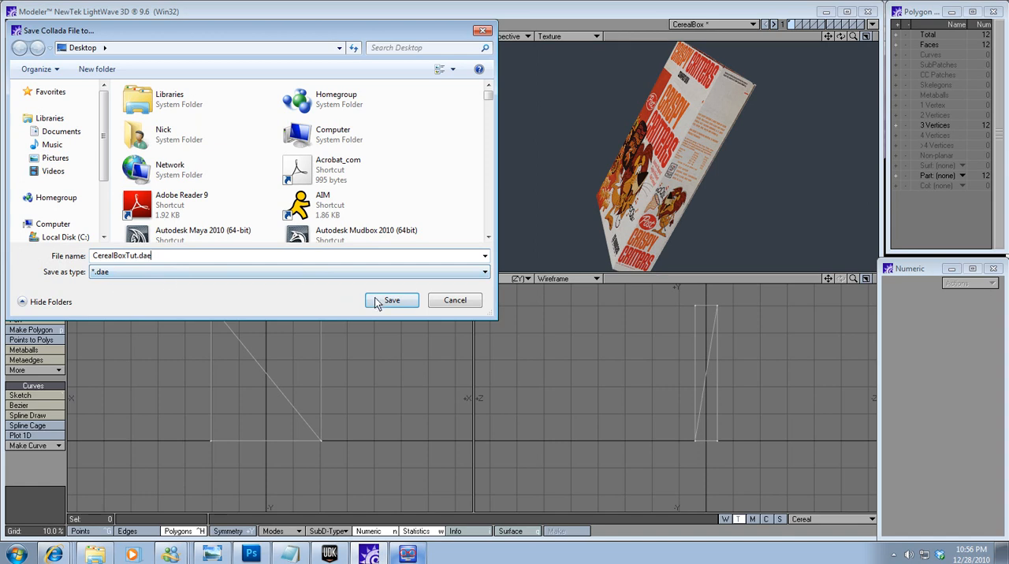
{"action": "left_click", "coordinate": [392, 300]}
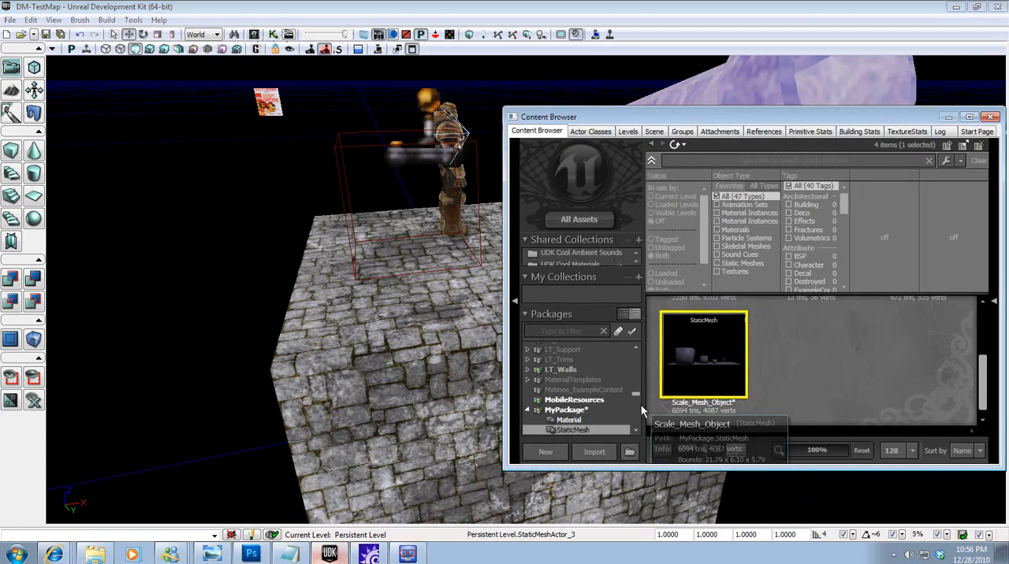
Import CerealBoxTut.dae into MyPackage with group StaticMesh, accepting the Mesh_Object resource.
{"action": "left_click", "coordinate": [566, 410]}
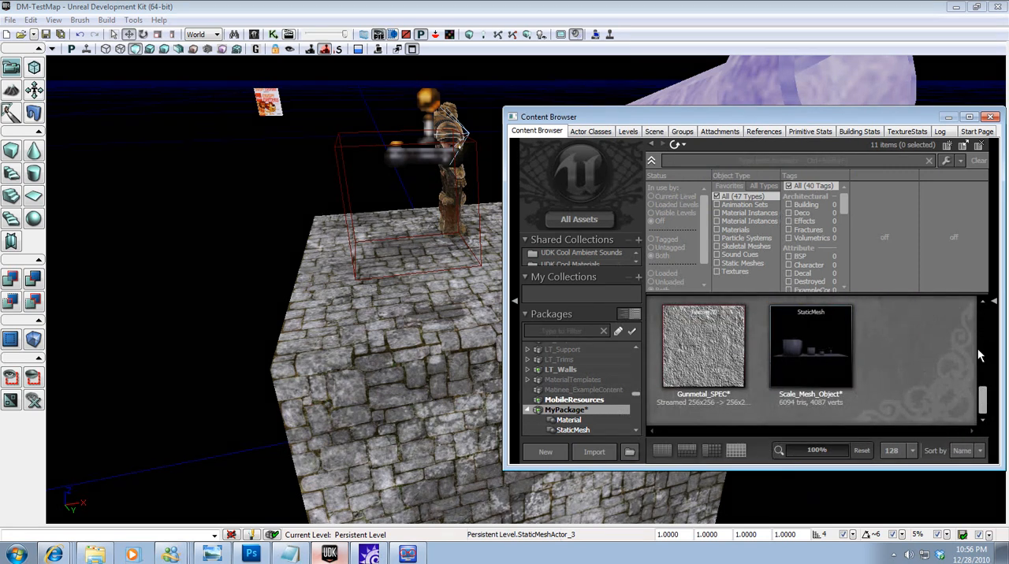
{"action": "mouse_move", "coordinate": [908, 346]}
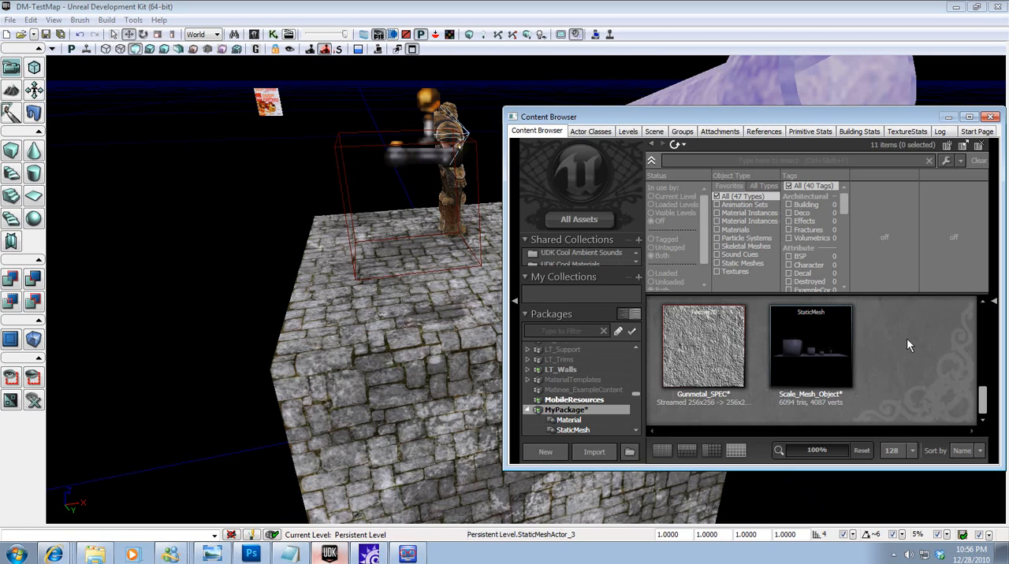
{"action": "left_click", "coordinate": [593, 452]}
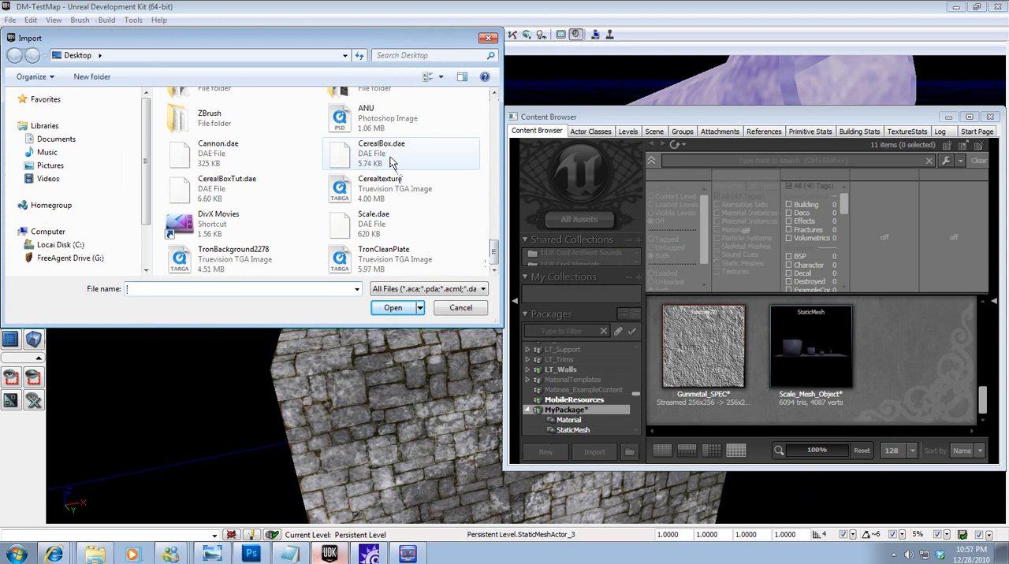
{"action": "left_click", "coordinate": [392, 308]}
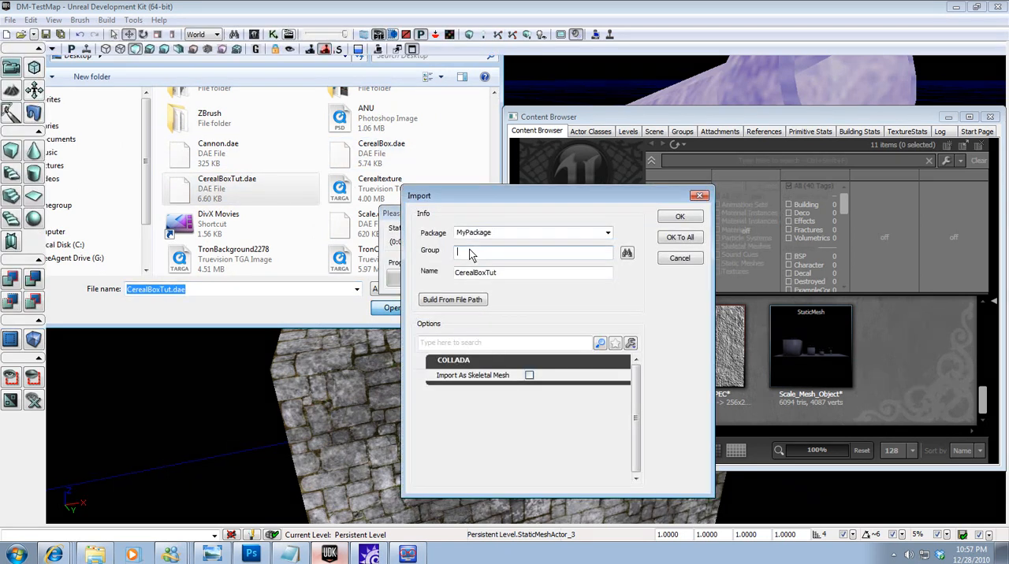
{"action": "type", "text": "StaticMesh"}
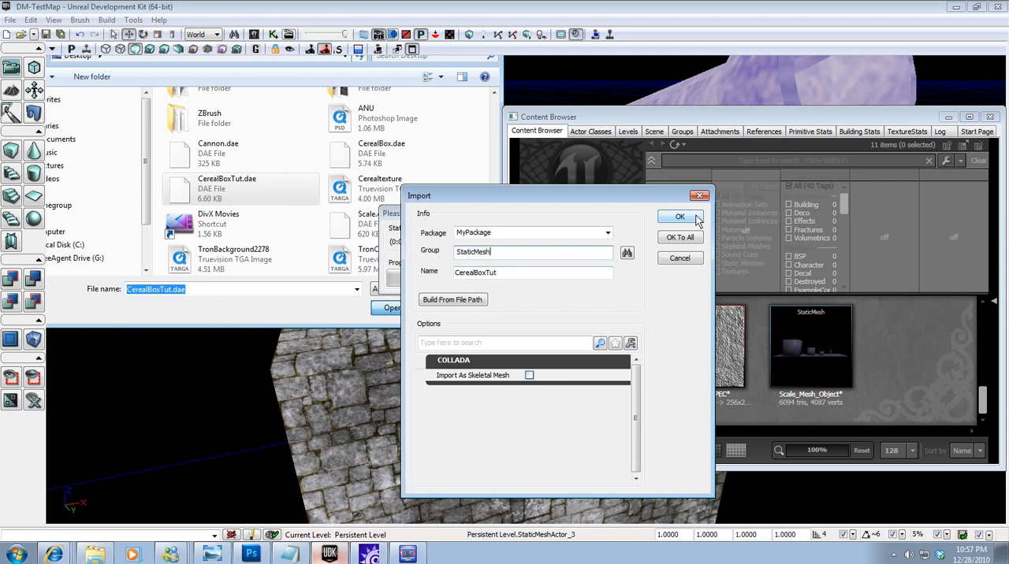
{"action": "left_click", "coordinate": [680, 217]}
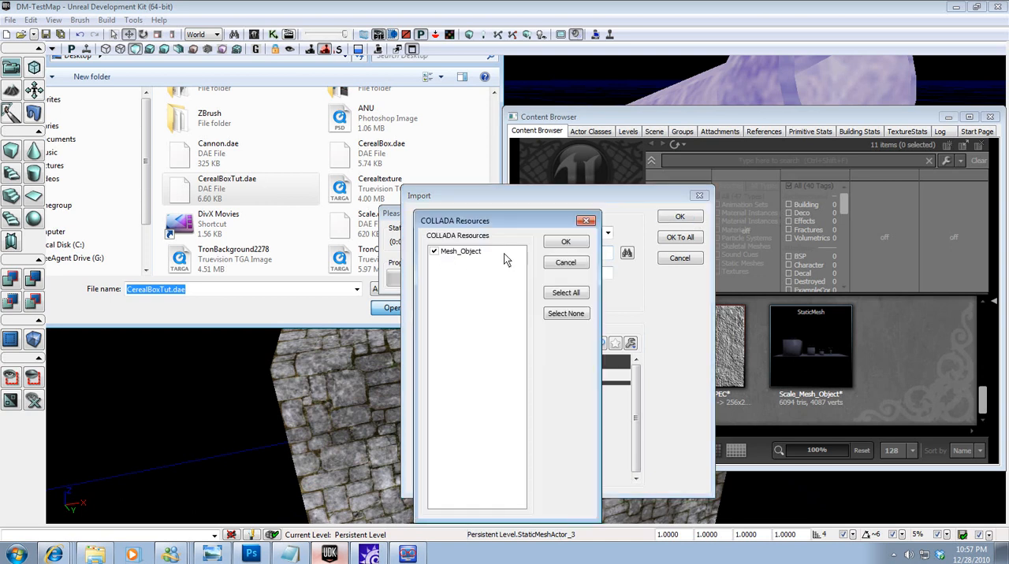
{"action": "left_click", "coordinate": [679, 216]}
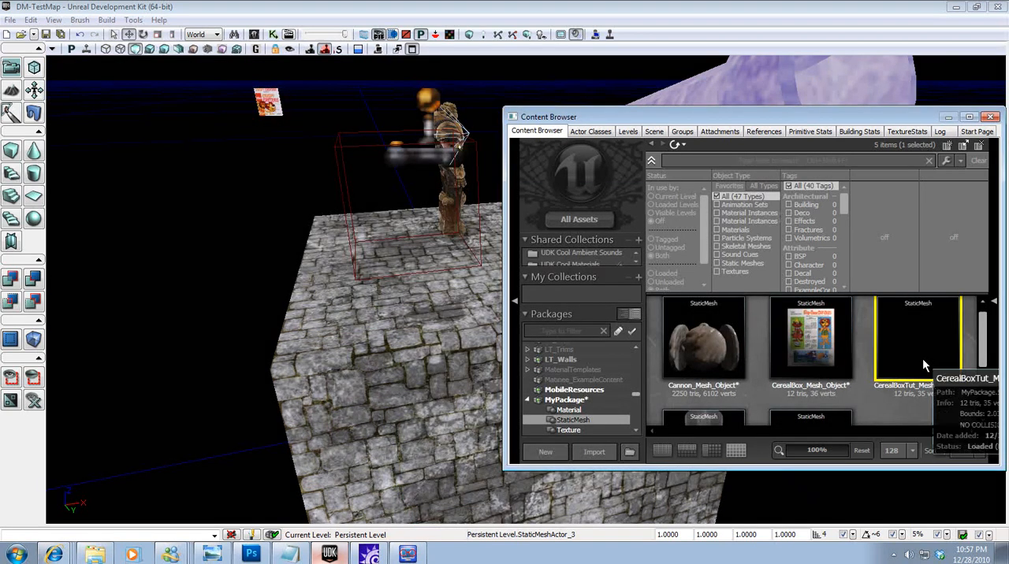
In the Static Mesh Editor, assign the CerealBox material to both LODInfo material elements.
{"action": "double_click", "coordinate": [917, 339]}
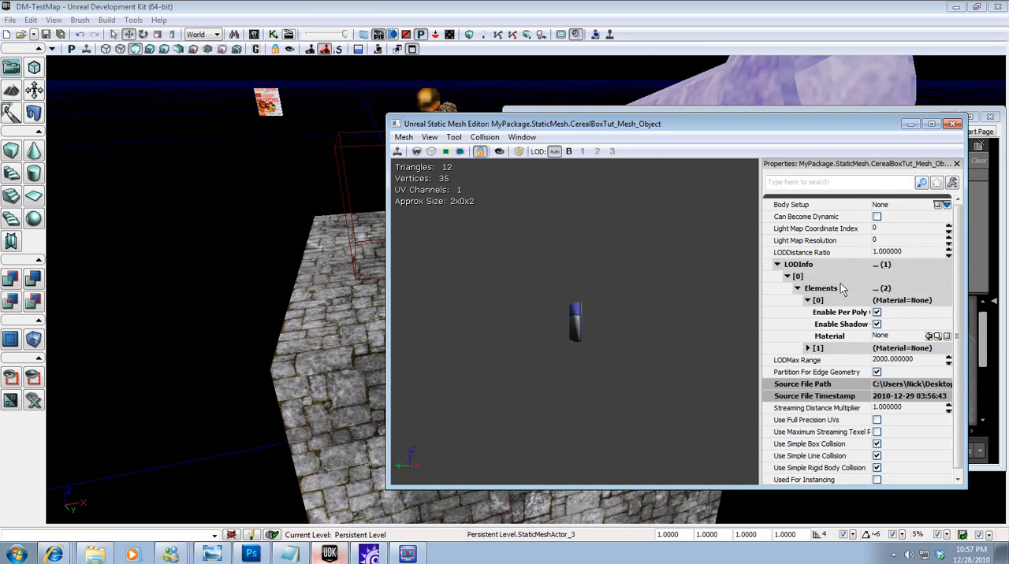
{"action": "left_click", "coordinate": [808, 348]}
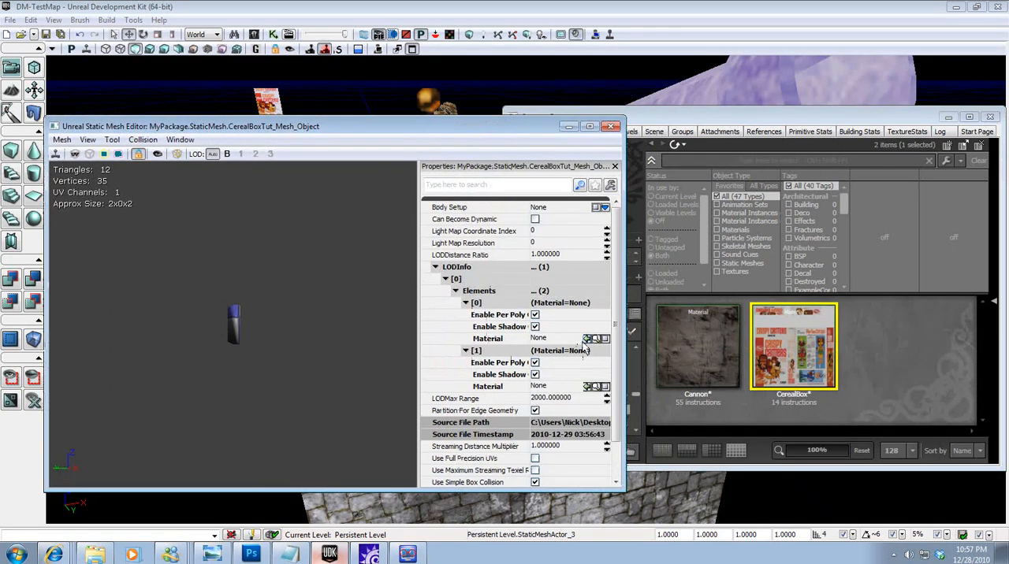
{"action": "left_click", "coordinate": [595, 386]}
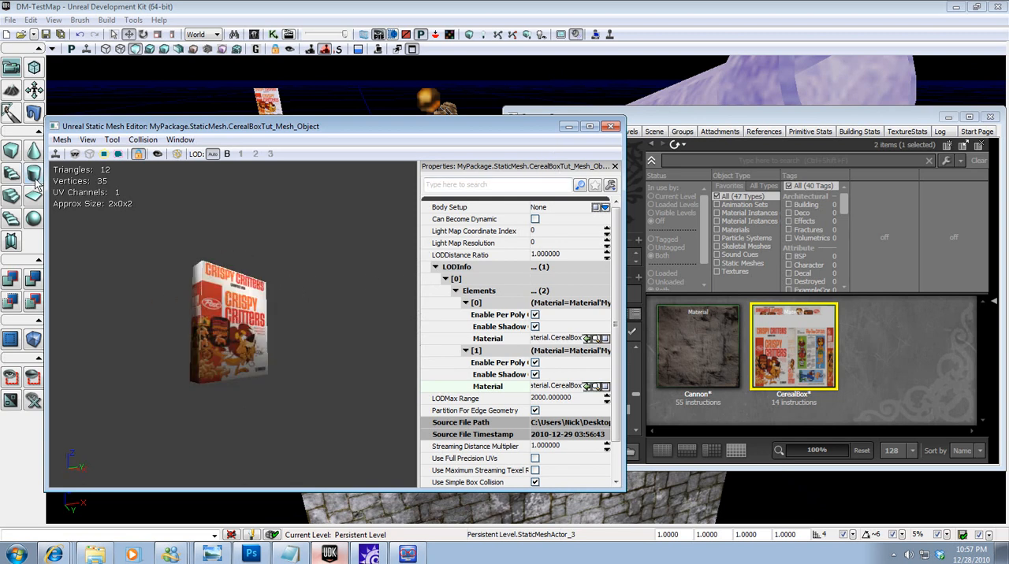
{"action": "mouse_move", "coordinate": [143, 140]}
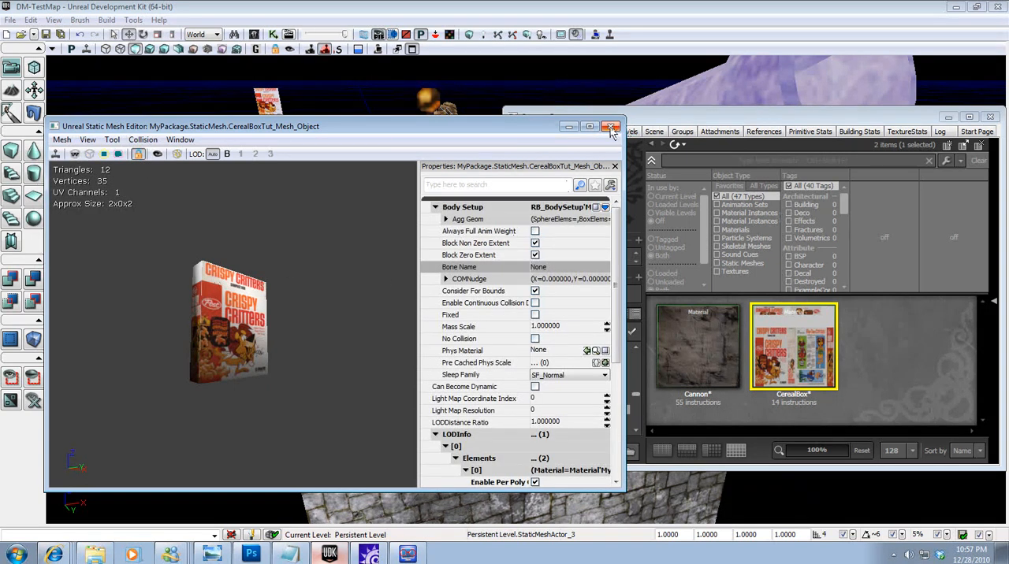
Close the Static Mesh Editor and list MyPackage's StaticMesh group, including CerealBoxTut_Mesh_Object.
{"action": "left_click", "coordinate": [87, 140]}
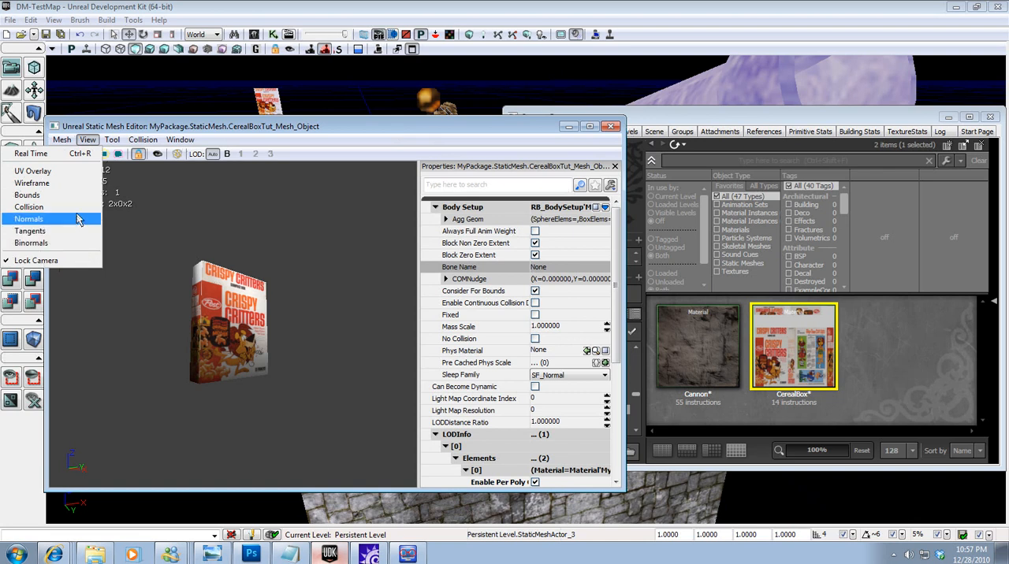
{"action": "left_click", "coordinate": [29, 218]}
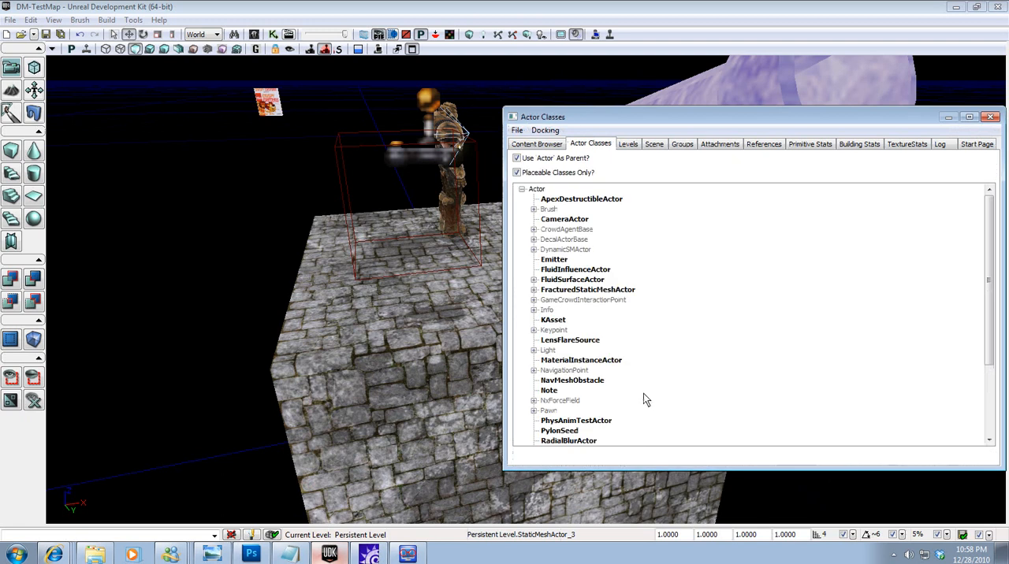
{"action": "left_click", "coordinate": [536, 131]}
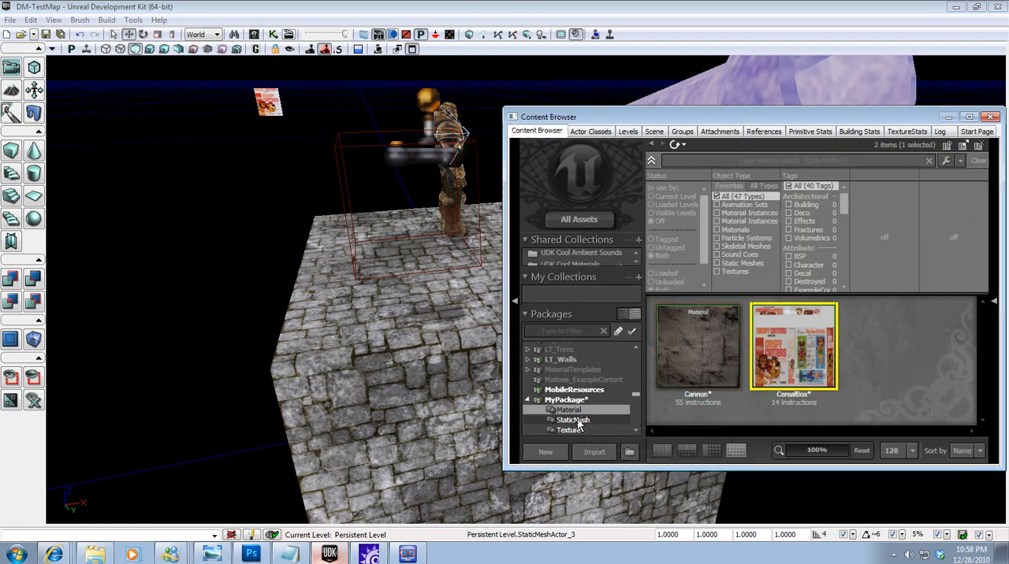
{"action": "left_click", "coordinate": [572, 420]}
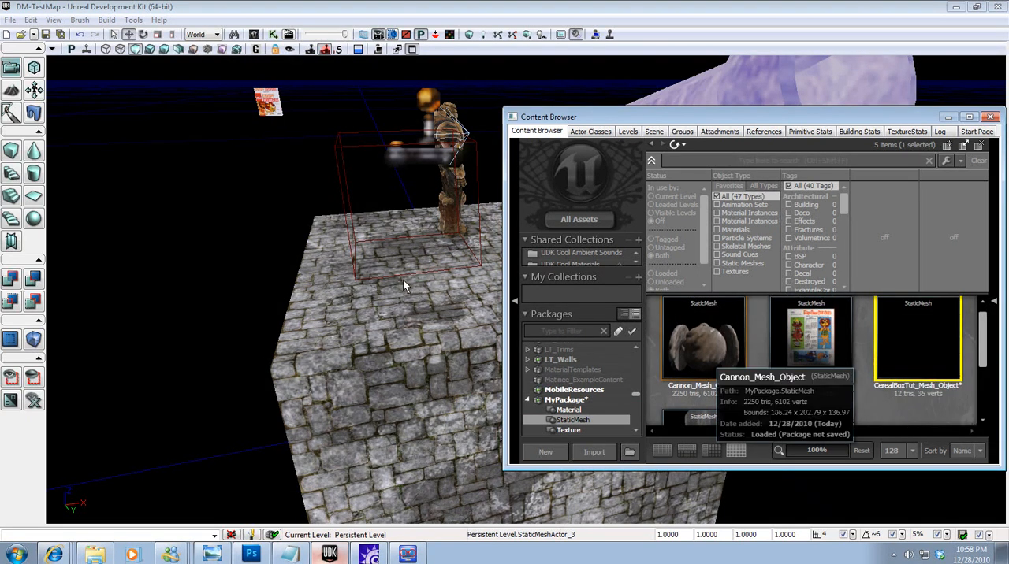
Add CerealBoxTut_Mesh_Object onto the stone block and set its DrawScale to 25.
{"action": "right_click", "coordinate": [405, 286]}
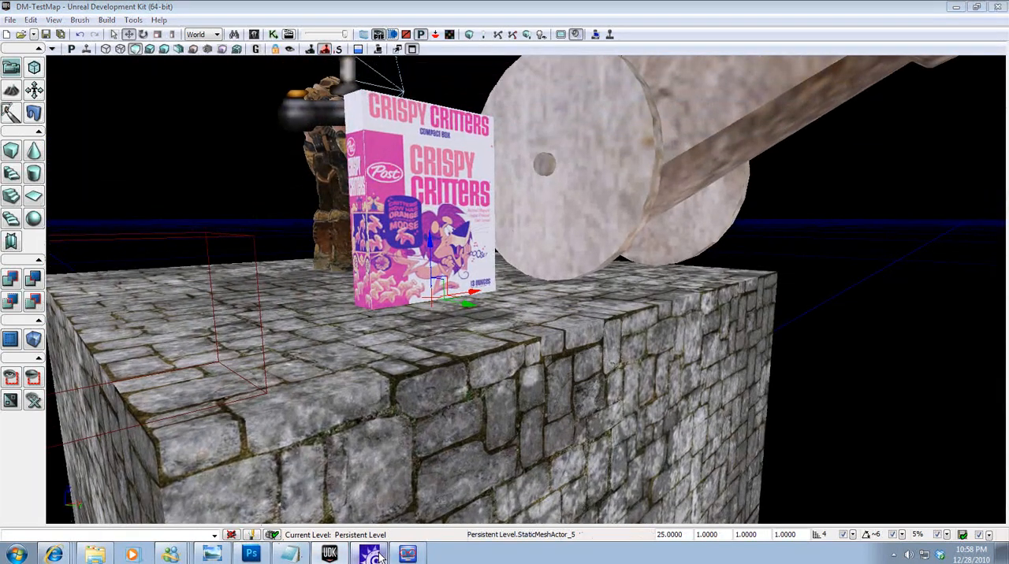
{"action": "left_click", "coordinate": [369, 553]}
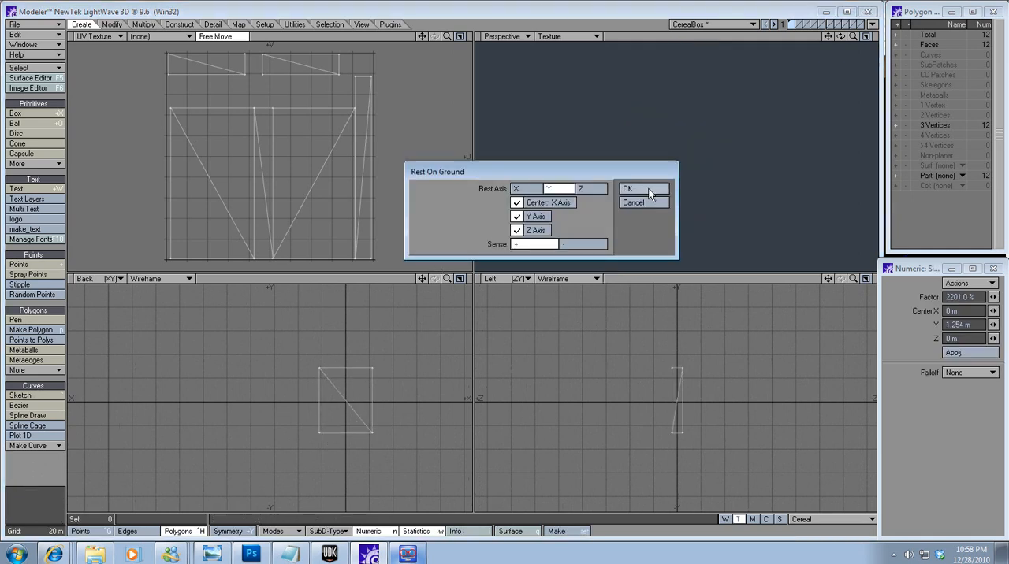
Apply Rest On Ground to the cereal box model in LightWave, then return to UDK.
{"action": "left_click", "coordinate": [628, 189]}
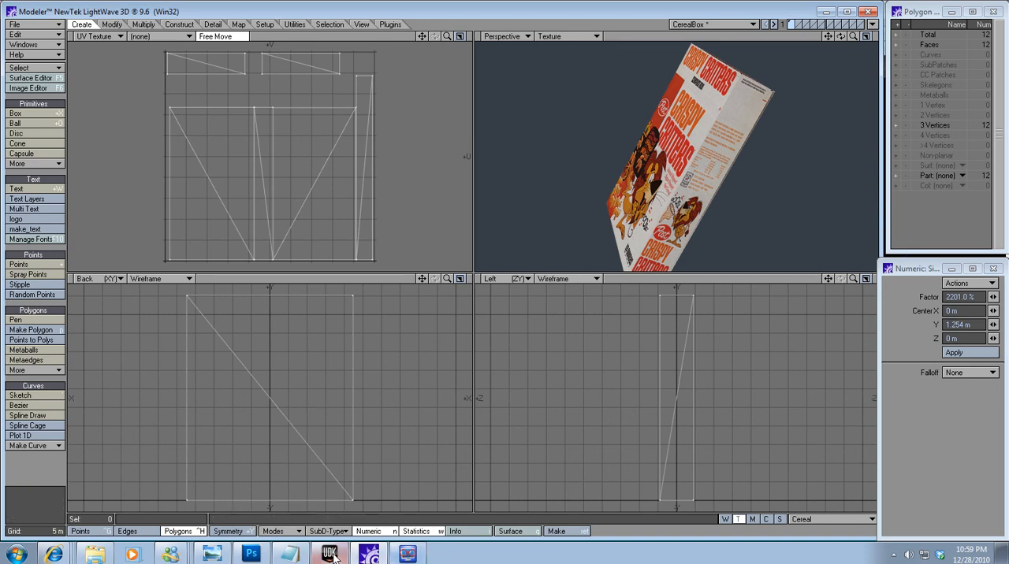
{"action": "left_click", "coordinate": [329, 553]}
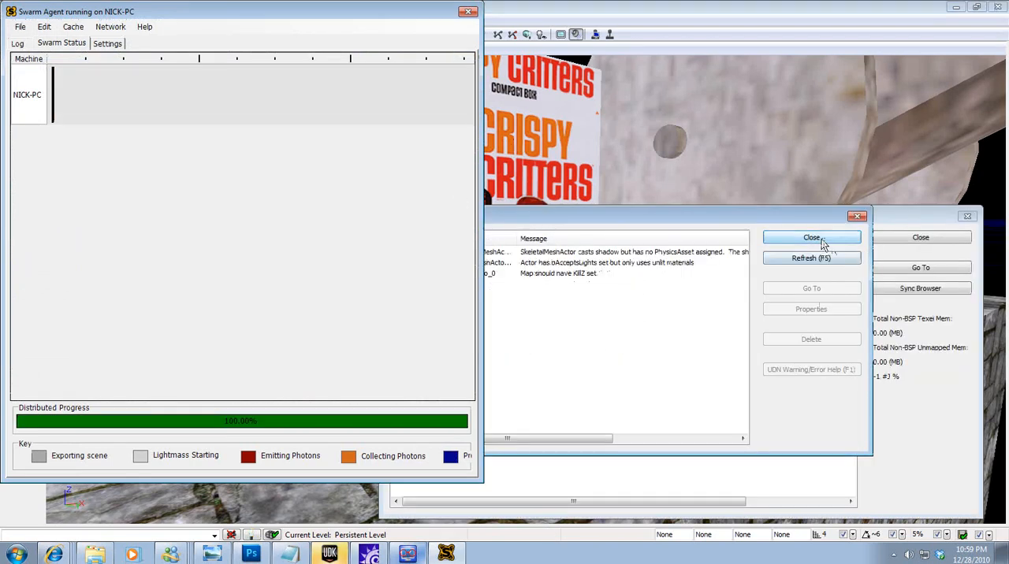
Dismiss the Map Check results after the lighting build finishes.
{"action": "left_click", "coordinate": [811, 238]}
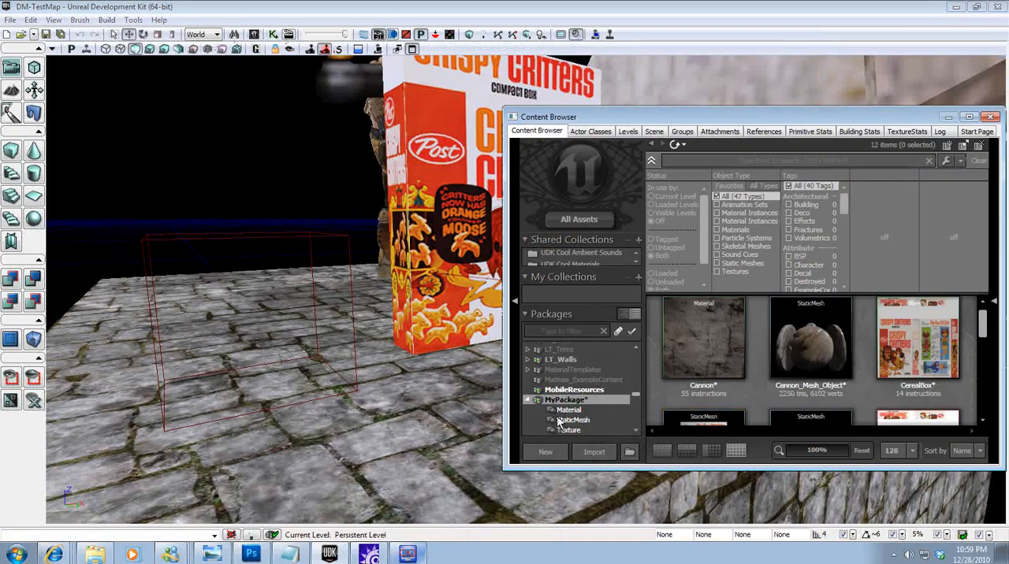
Save MyPackage, then preview the cereal box in Play In Editor and exit.
{"action": "left_click", "coordinate": [564, 399]}
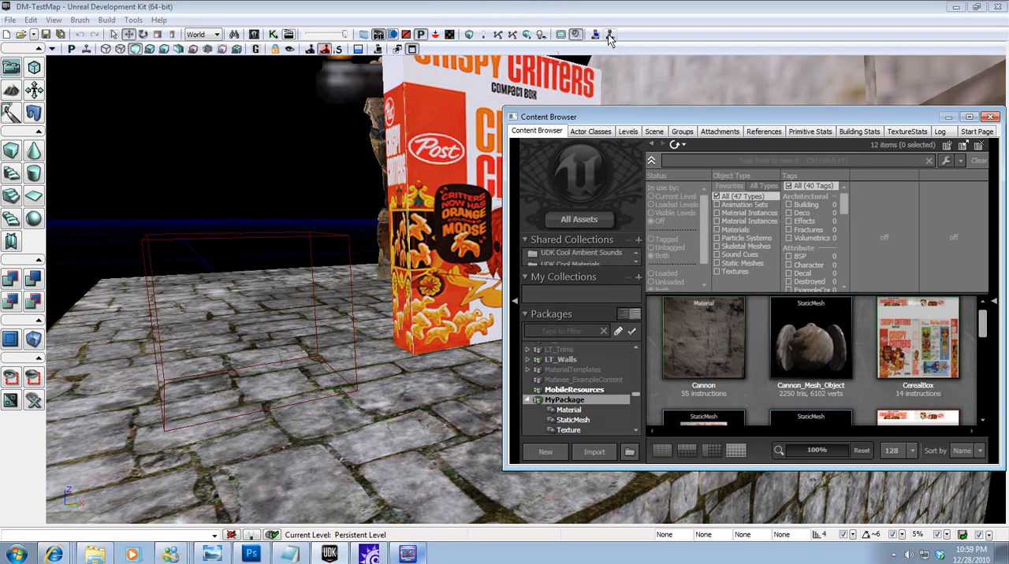
{"action": "left_click", "coordinate": [595, 34]}
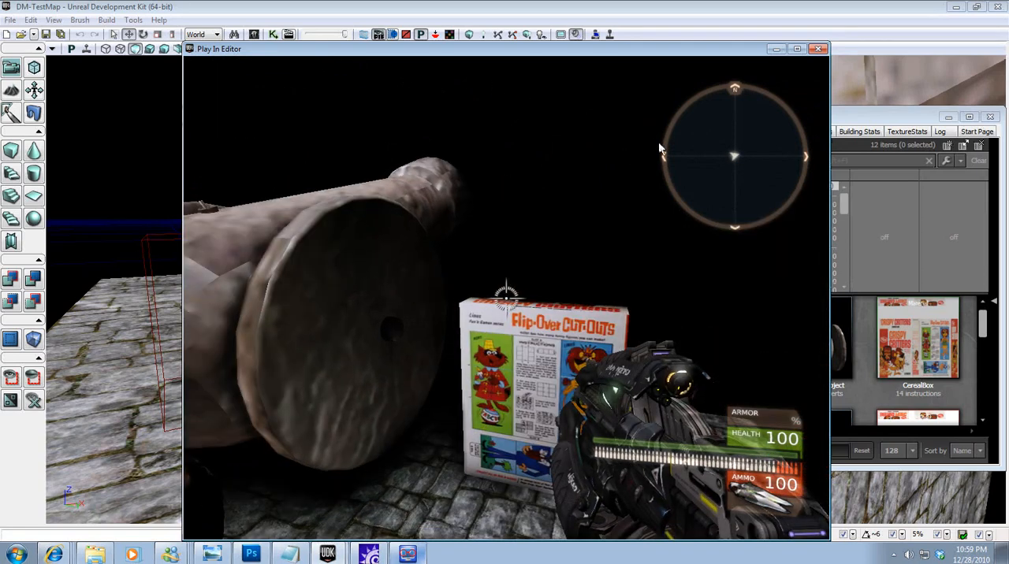
{"action": "key", "text": "Escape"}
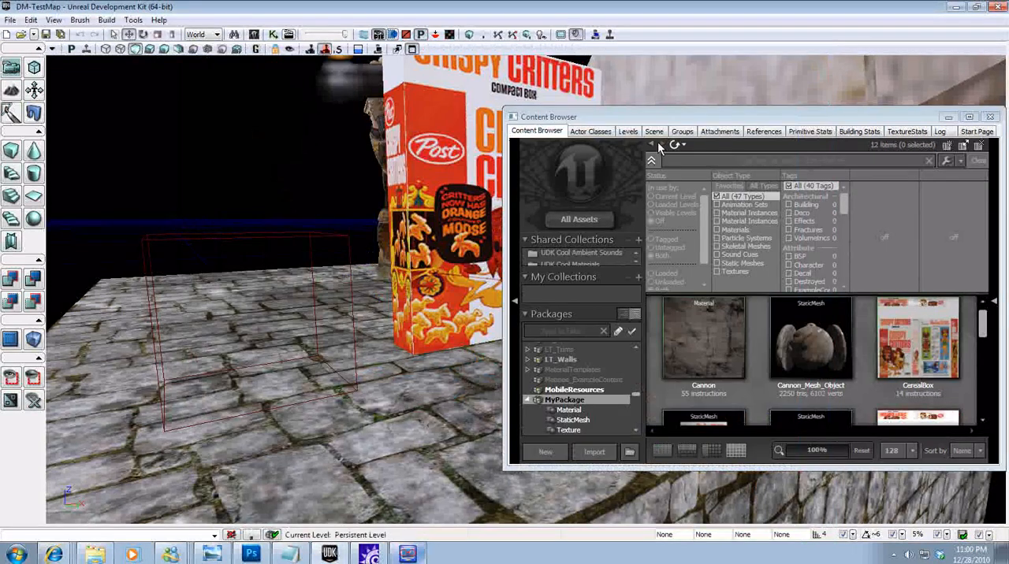